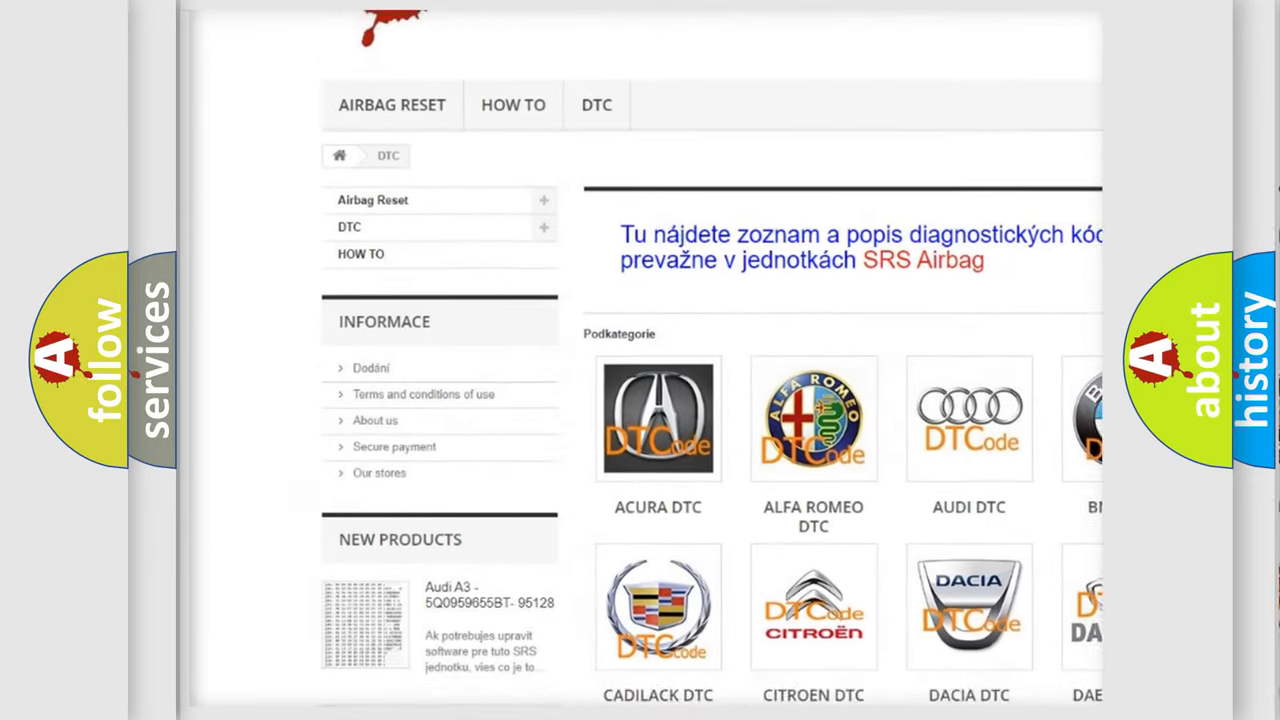
{"action": "scroll", "scroll_direction": "down", "scroll_amount": 3}
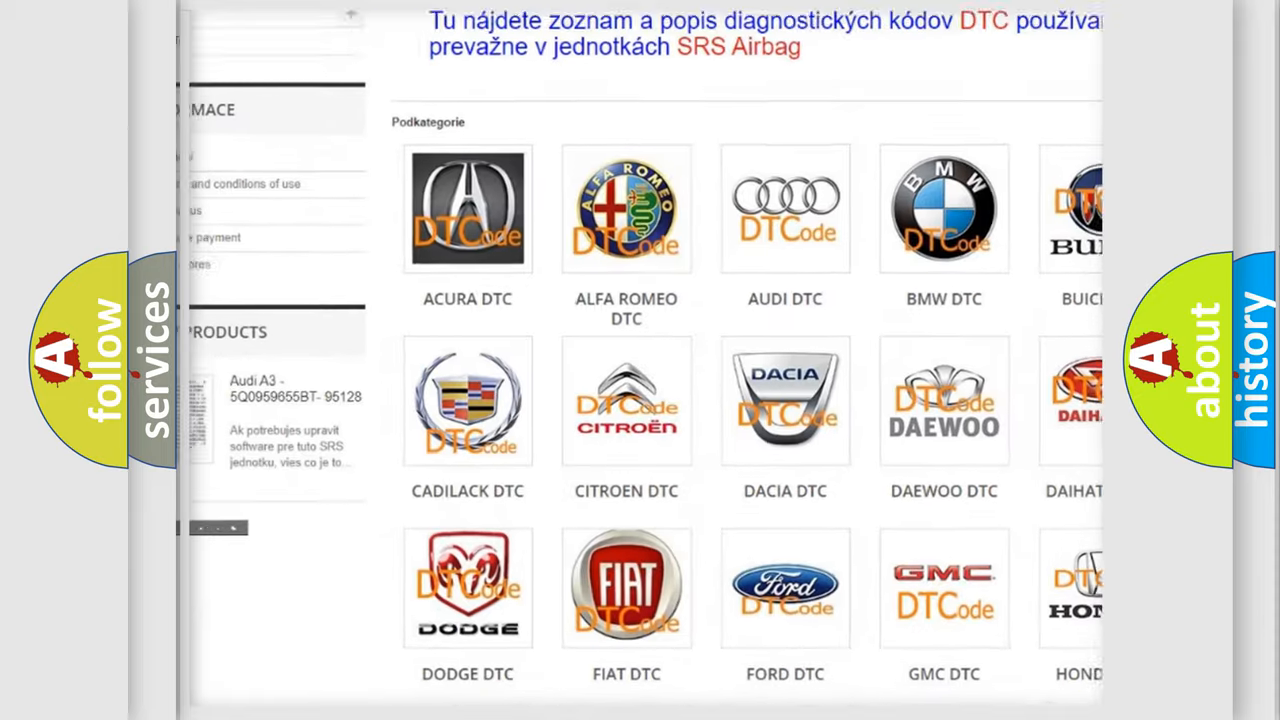
{"action": "scroll", "scroll_direction": "down", "scroll_amount": 3}
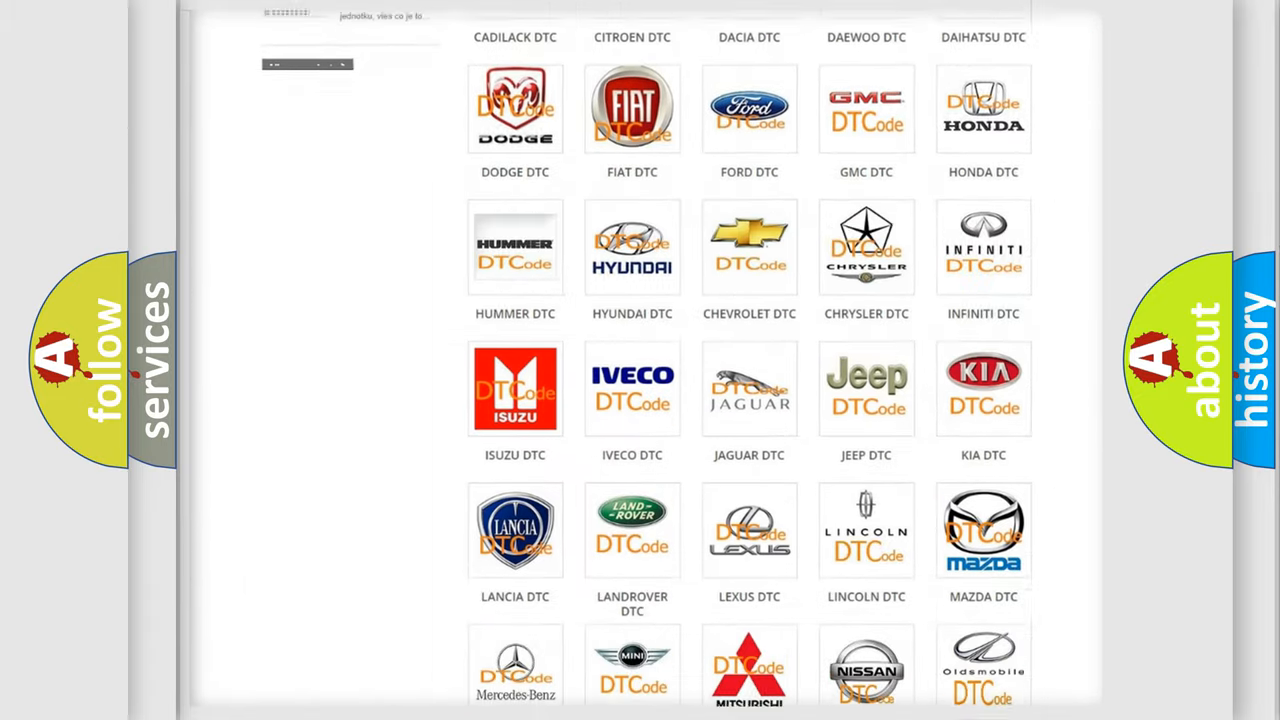
{"action": "scroll", "scroll_direction": "down", "scroll_amount": 3}
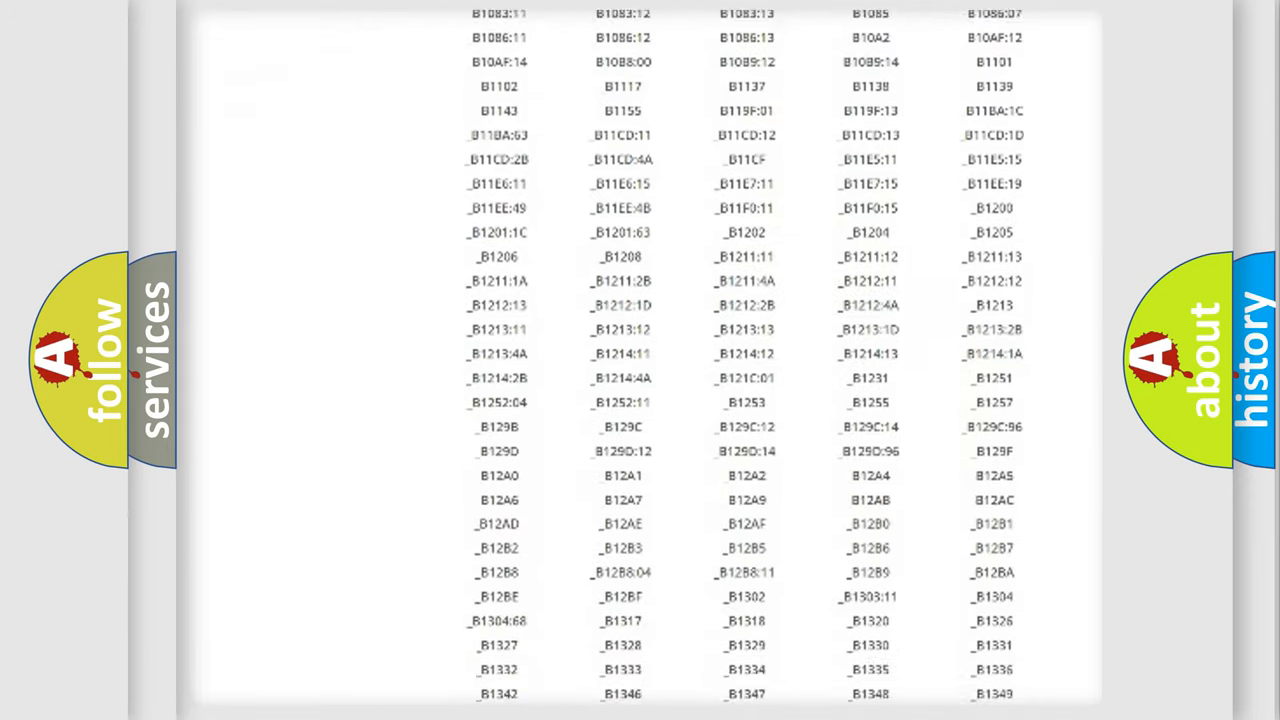
{"action": "scroll", "scroll_direction": "down", "scroll_amount": 3}
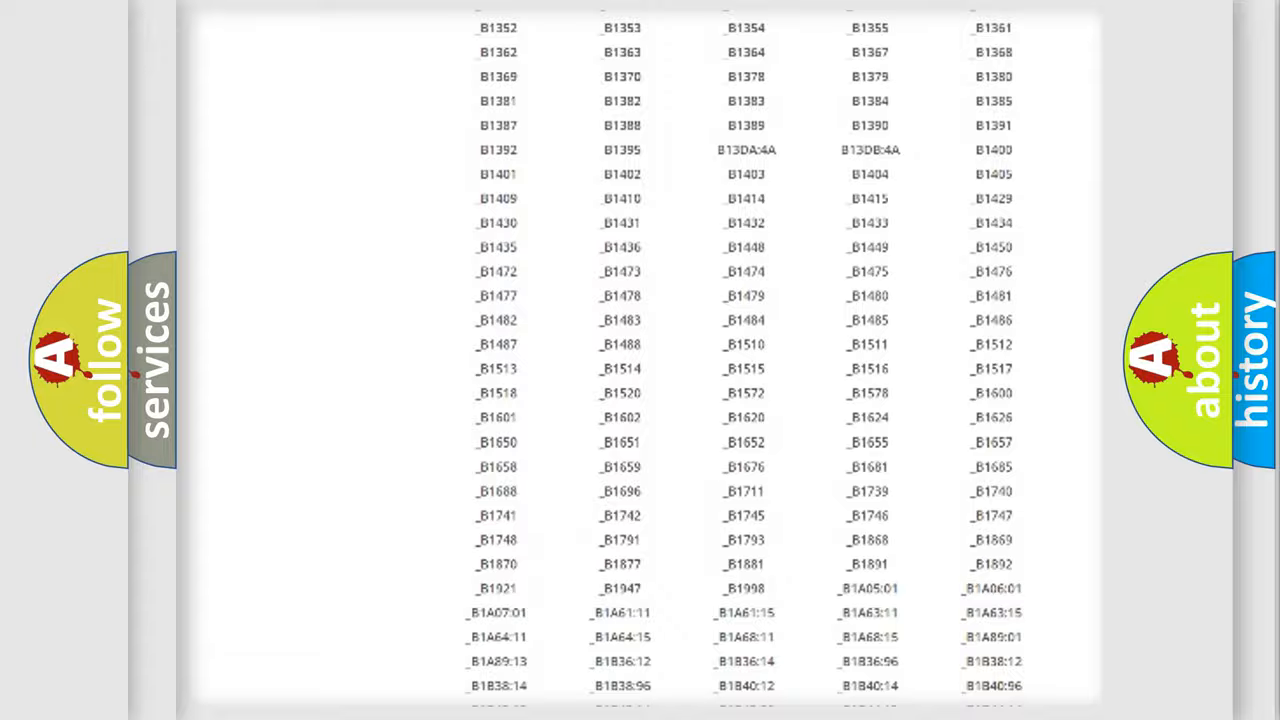